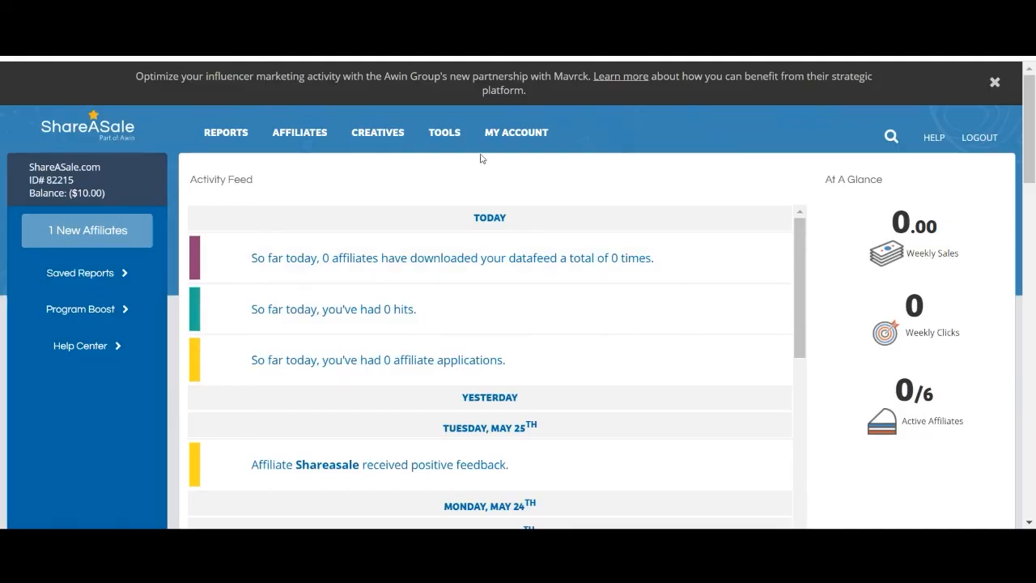
pyautogui.moveTo(411, 168)
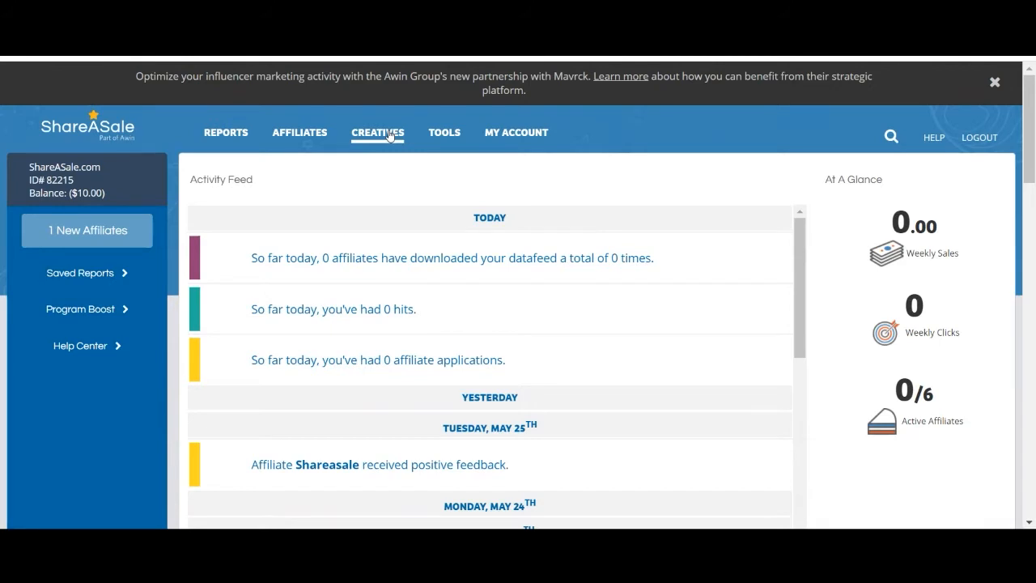
# - Go to Creatives > All Creatives to show the Creative Inventory of 12 creatives
pyautogui.click(377, 132)
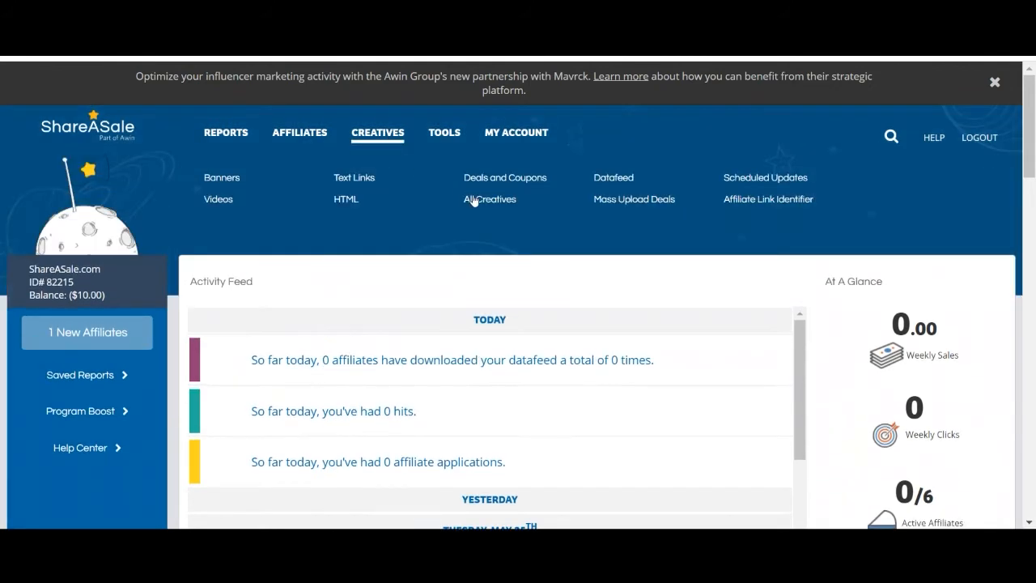
pyautogui.click(490, 199)
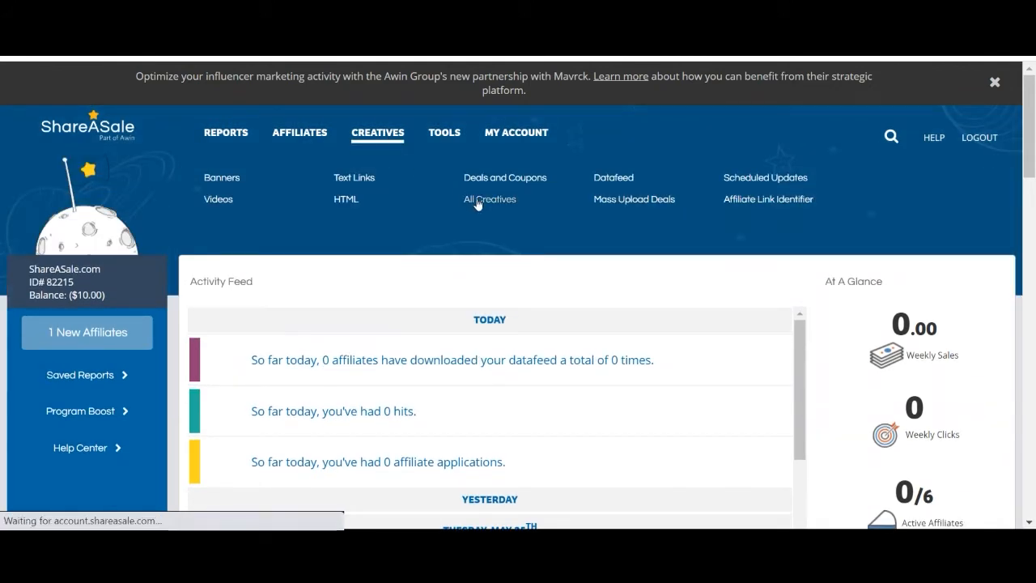
pyautogui.click(490, 199)
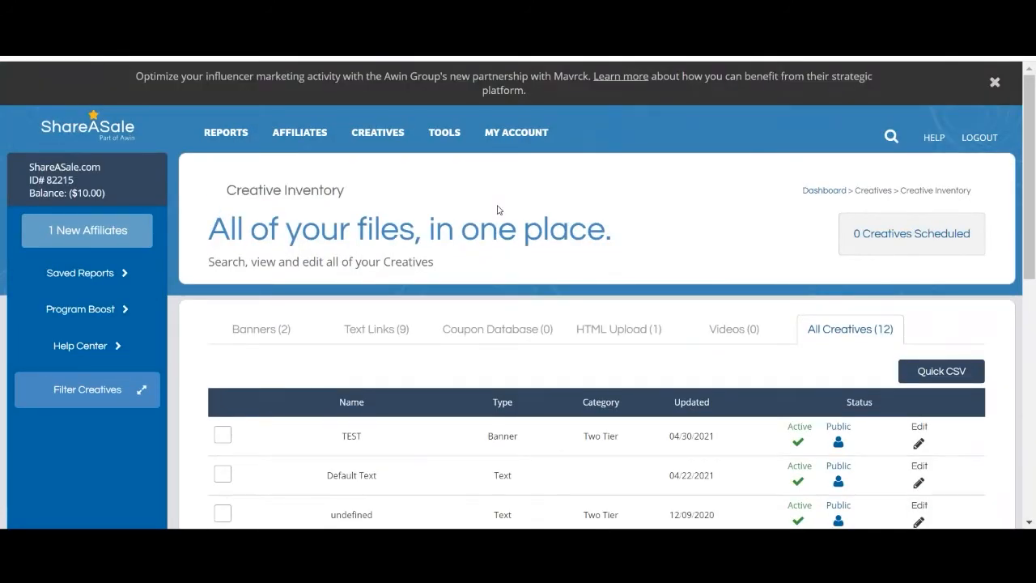
pyautogui.click(994, 82)
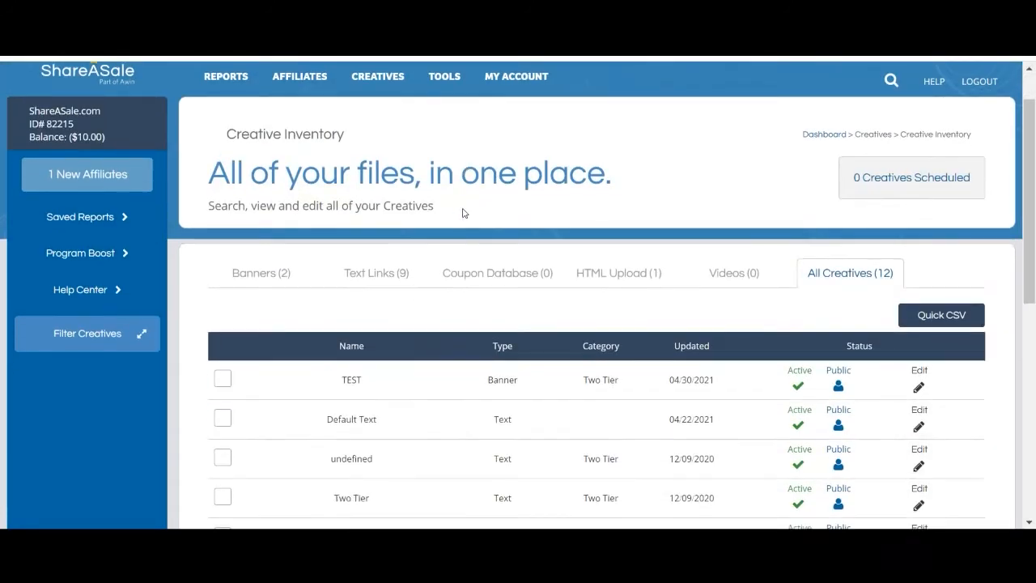
pyautogui.scroll(3)
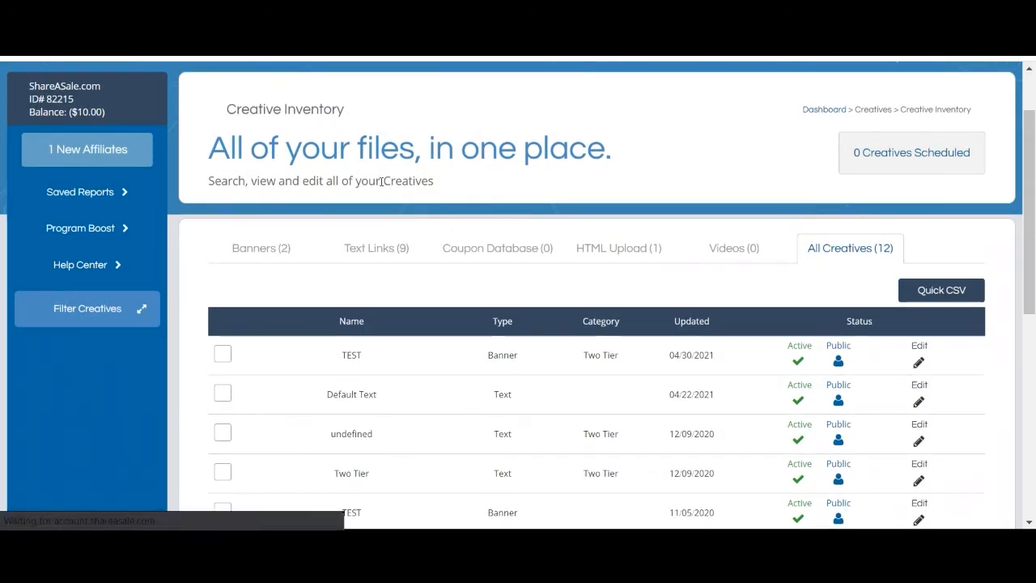
# - Filter the Creative Inventory to the Banners (2) tab
pyautogui.click(261, 248)
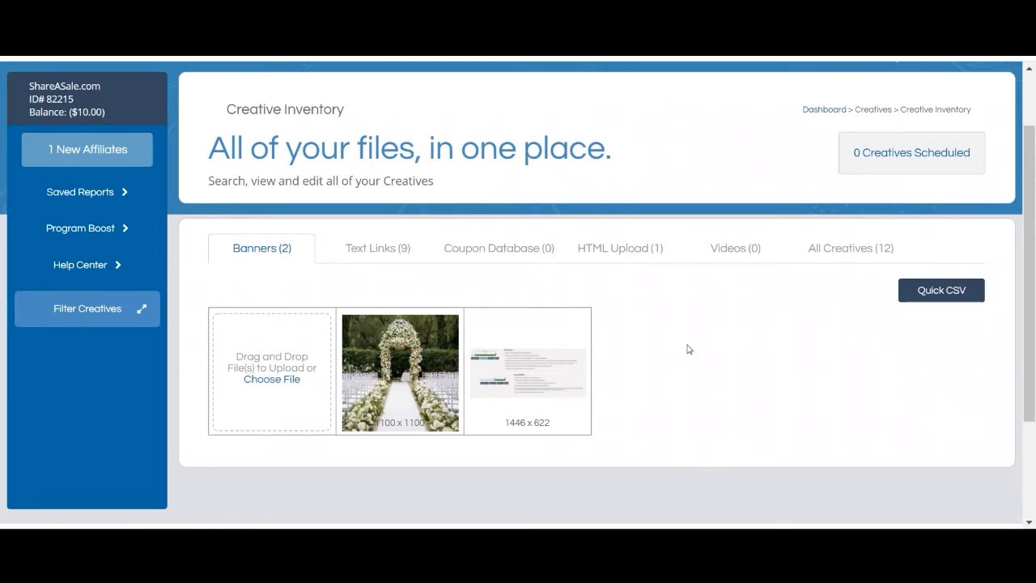
pyautogui.moveTo(271, 379)
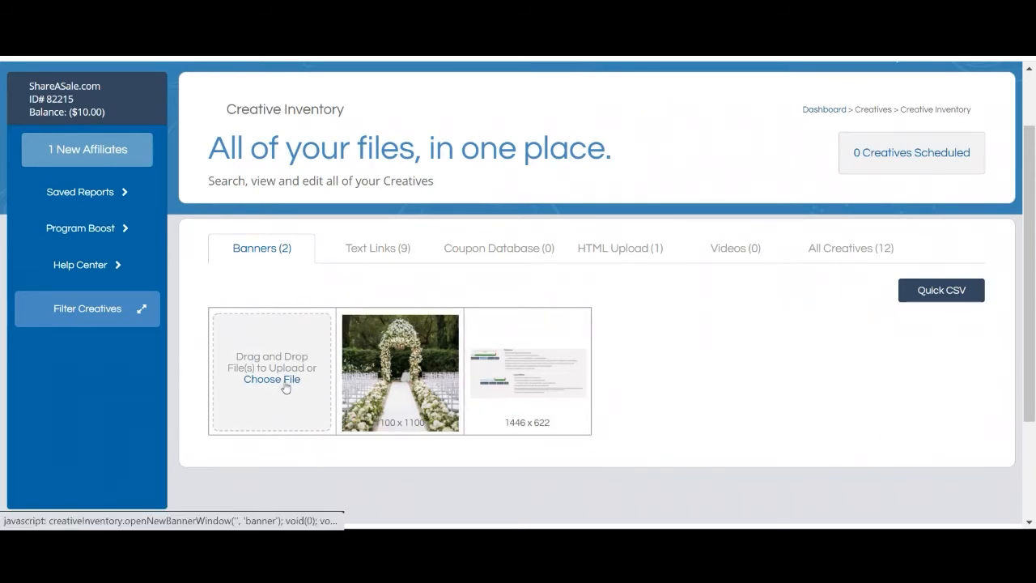
# - Open the Add Banner form from the banner upload tile's Choose File
pyautogui.click(271, 378)
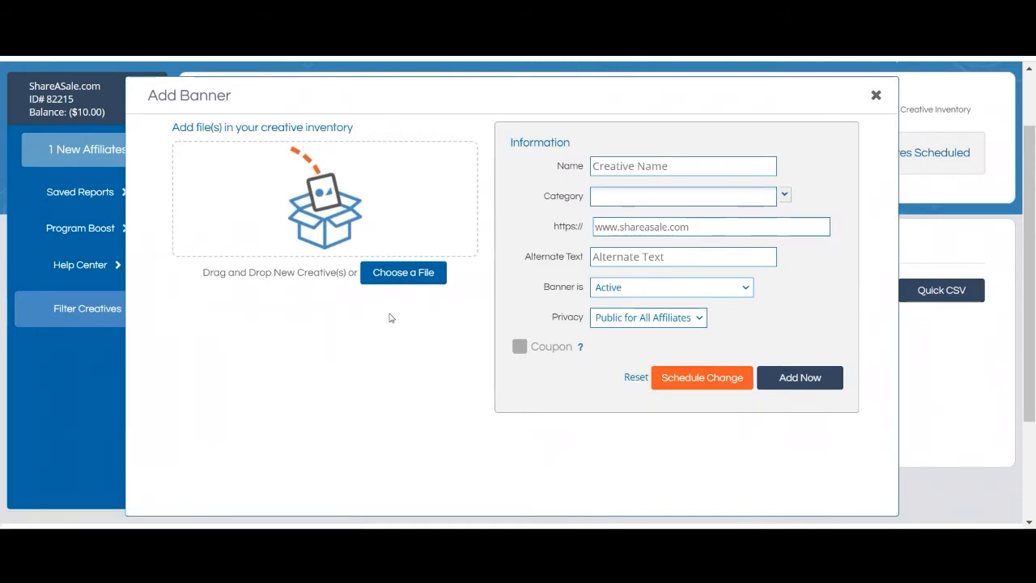
pyautogui.scroll(-3)
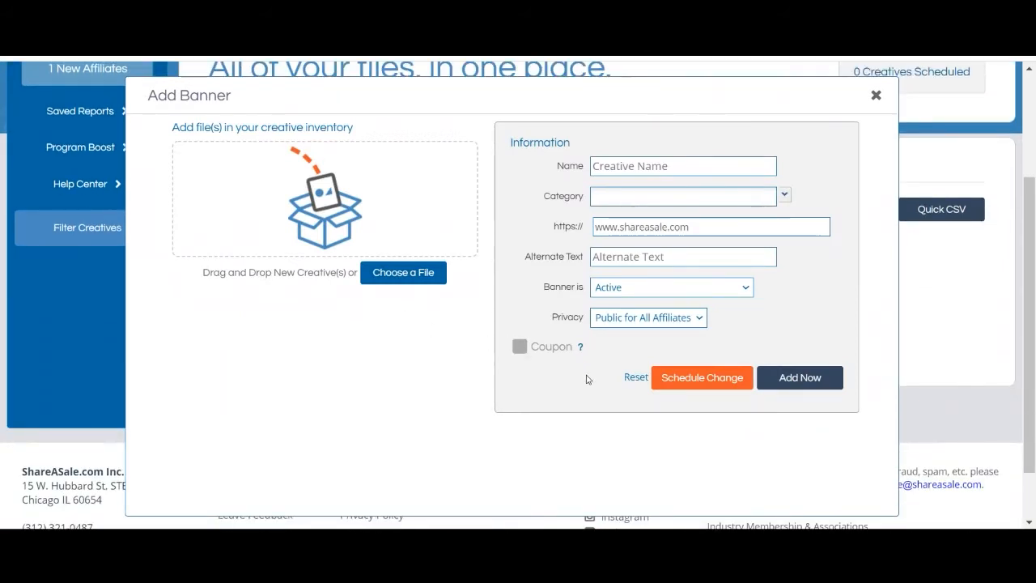
pyautogui.moveTo(425, 275)
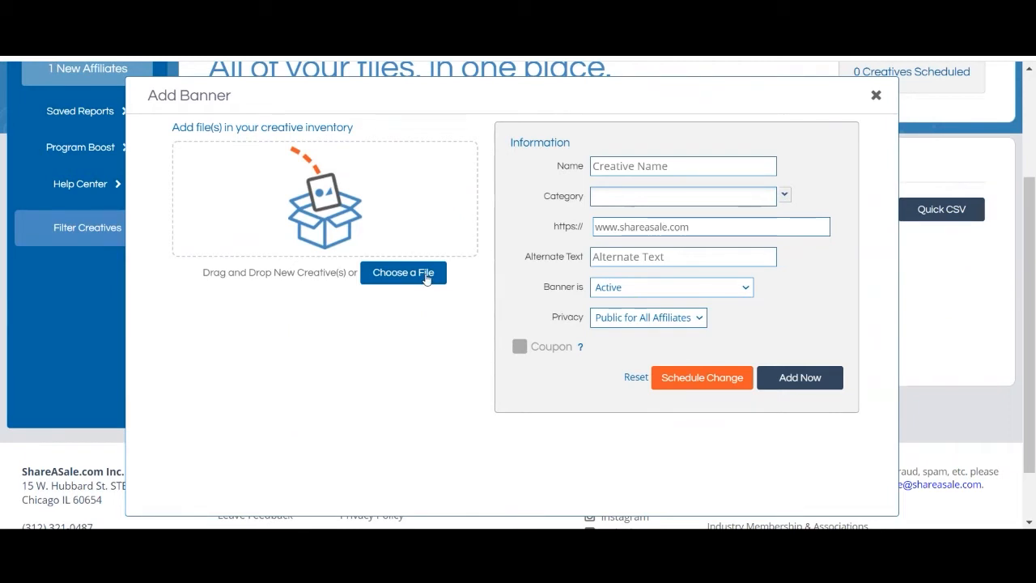
pyautogui.moveTo(419, 359)
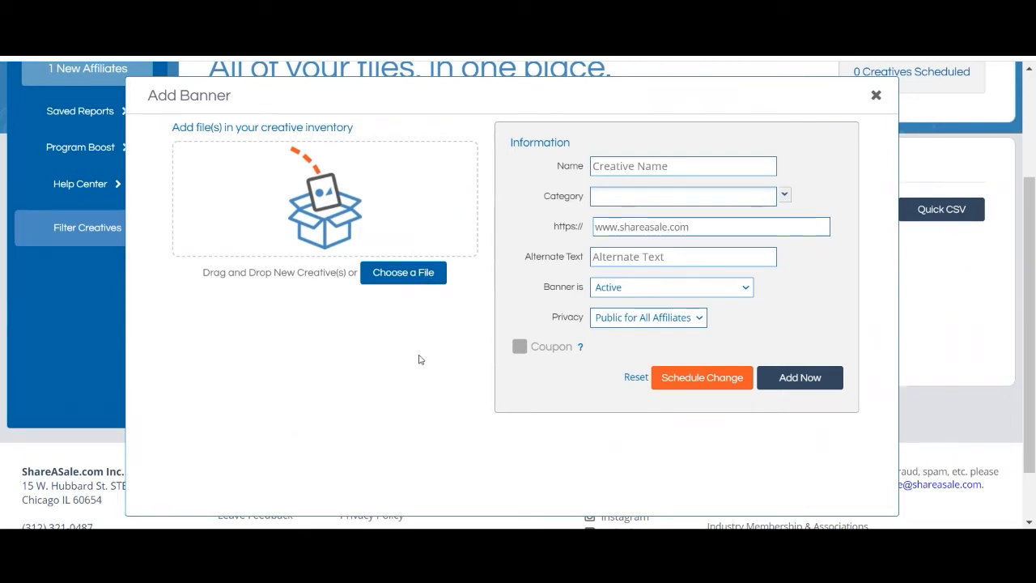
pyautogui.moveTo(639, 330)
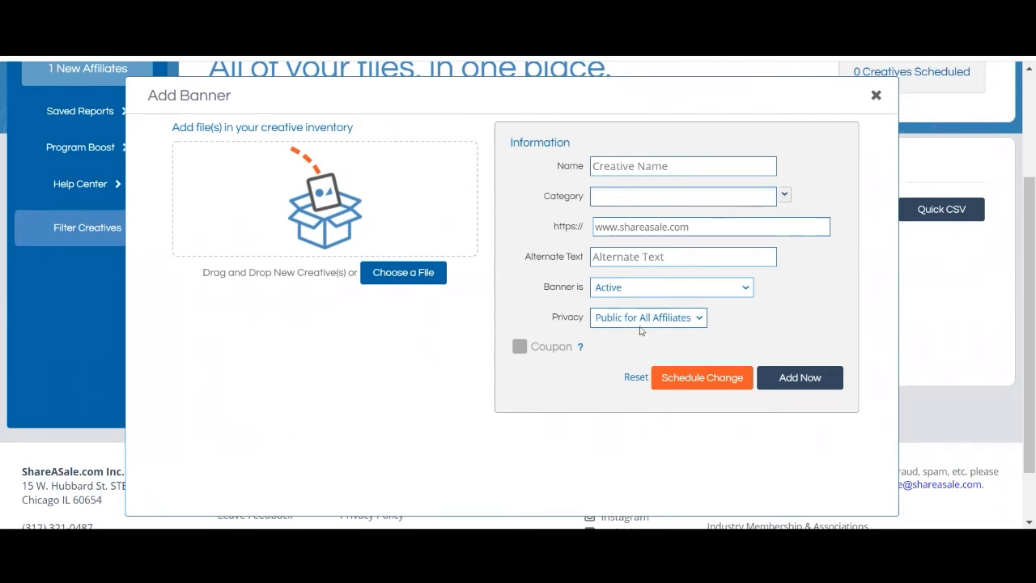
pyautogui.moveTo(804, 320)
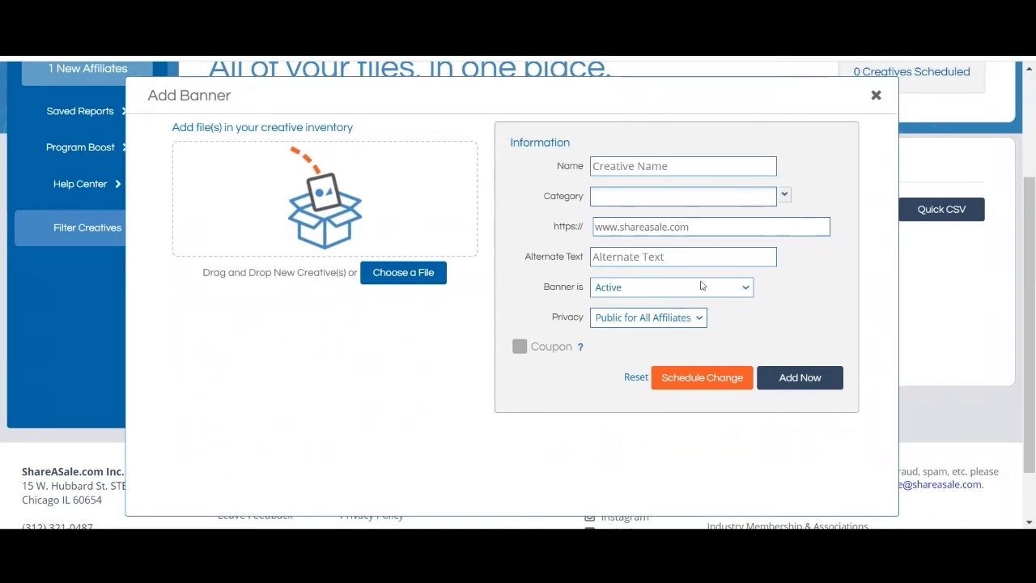
# - Set Add Banner privacy to Private and view the Affiliates restriction list
pyautogui.click(648, 317)
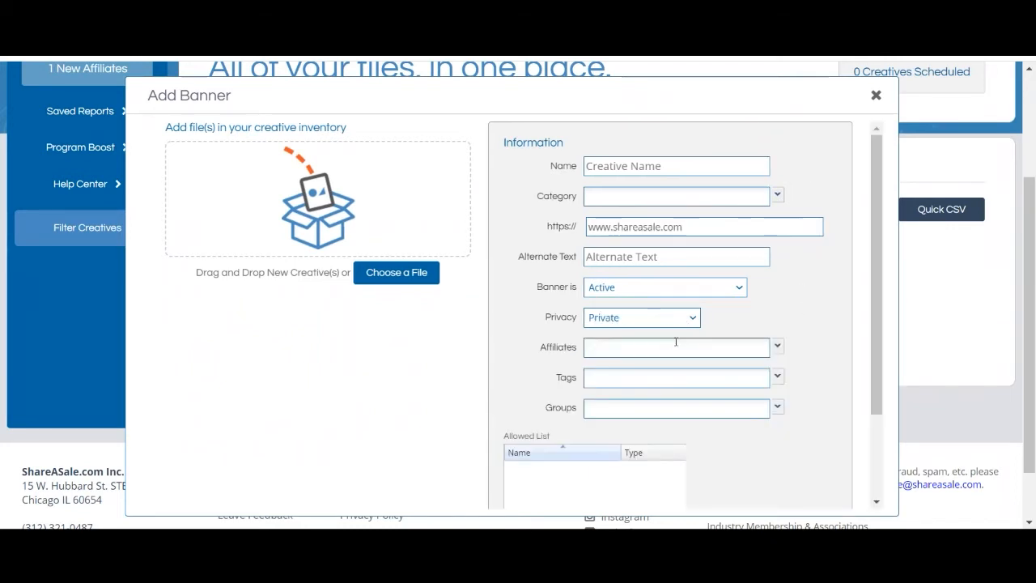
pyautogui.click(776, 347)
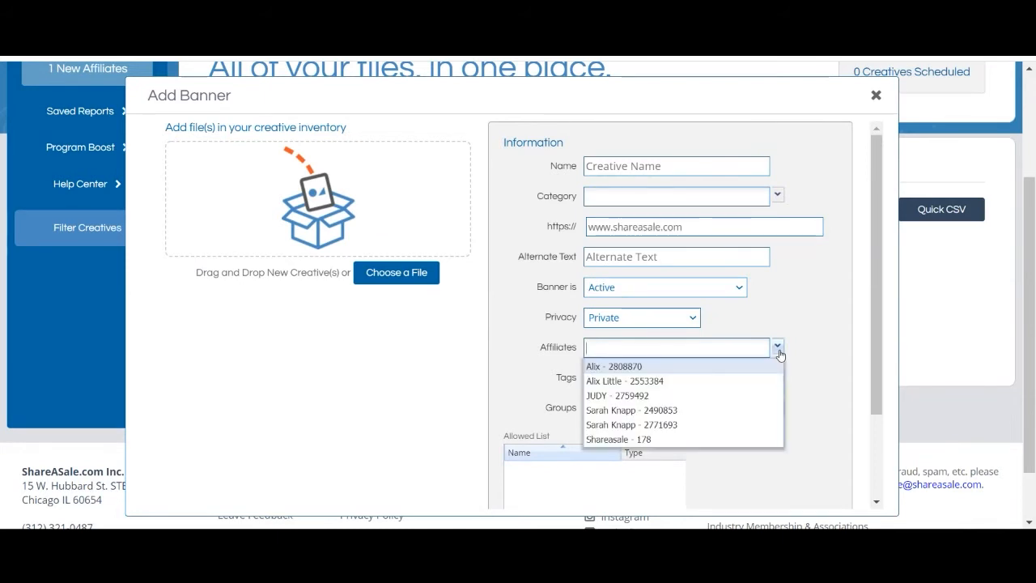
pyautogui.moveTo(838, 328)
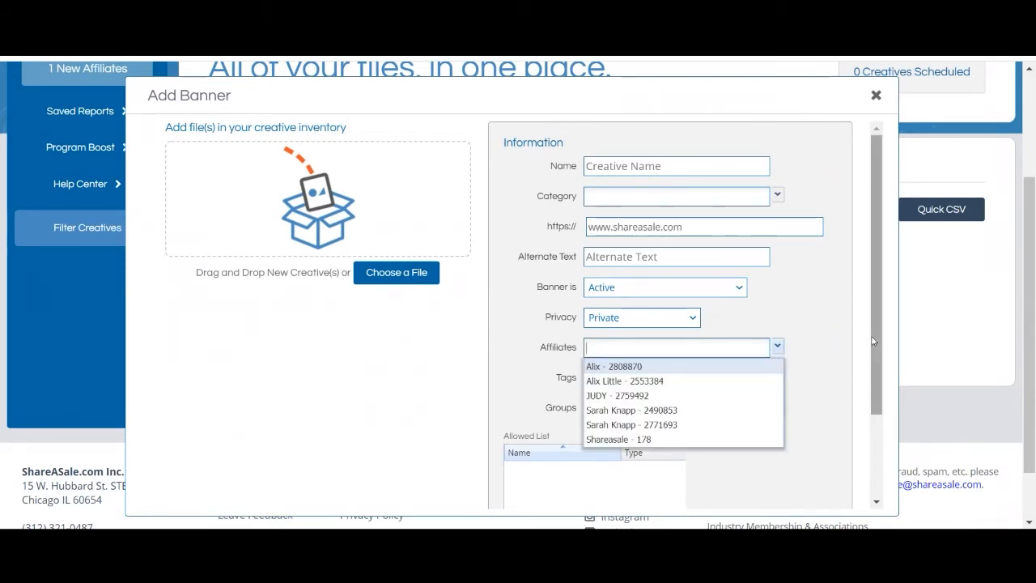
pyautogui.scroll(-3)
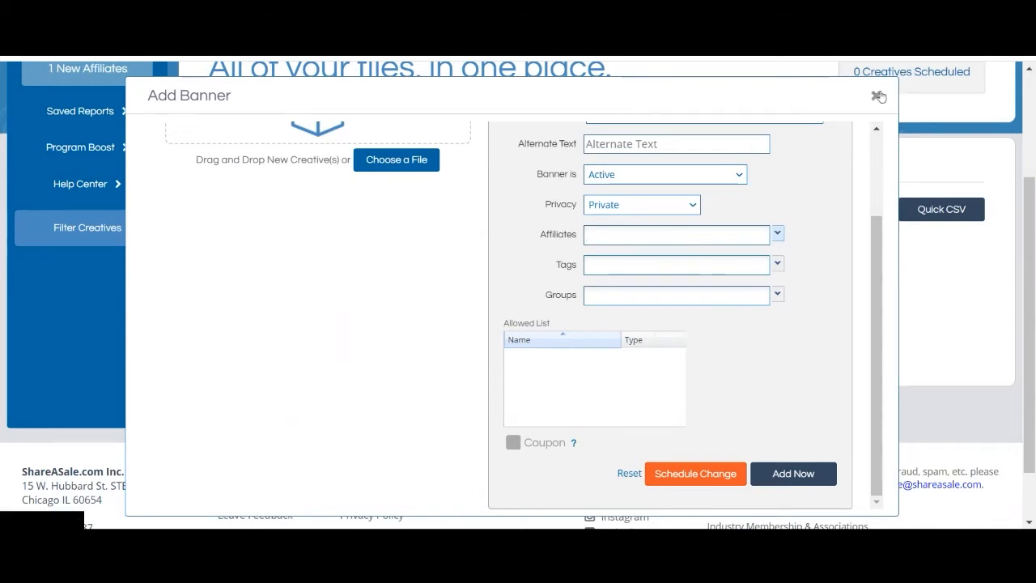
# - Discard the Add Banner form and show the Text Links (9) tab
pyautogui.click(878, 96)
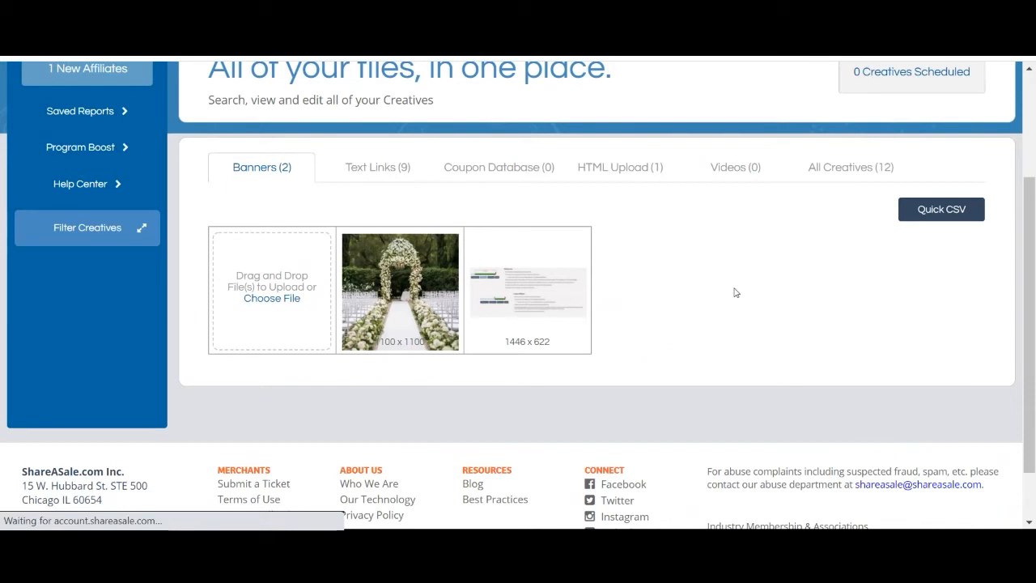
pyautogui.moveTo(680, 265)
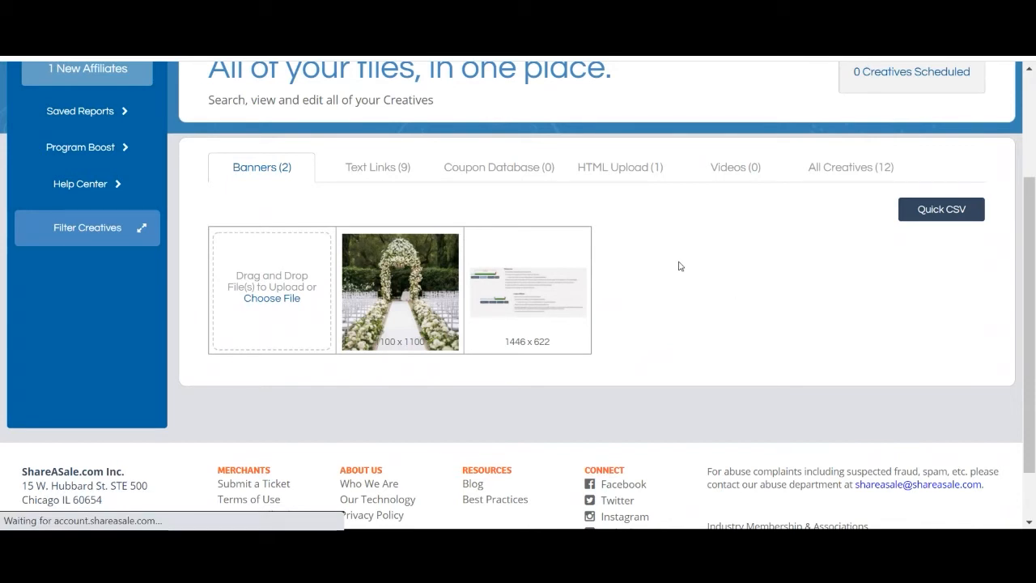
pyautogui.click(377, 167)
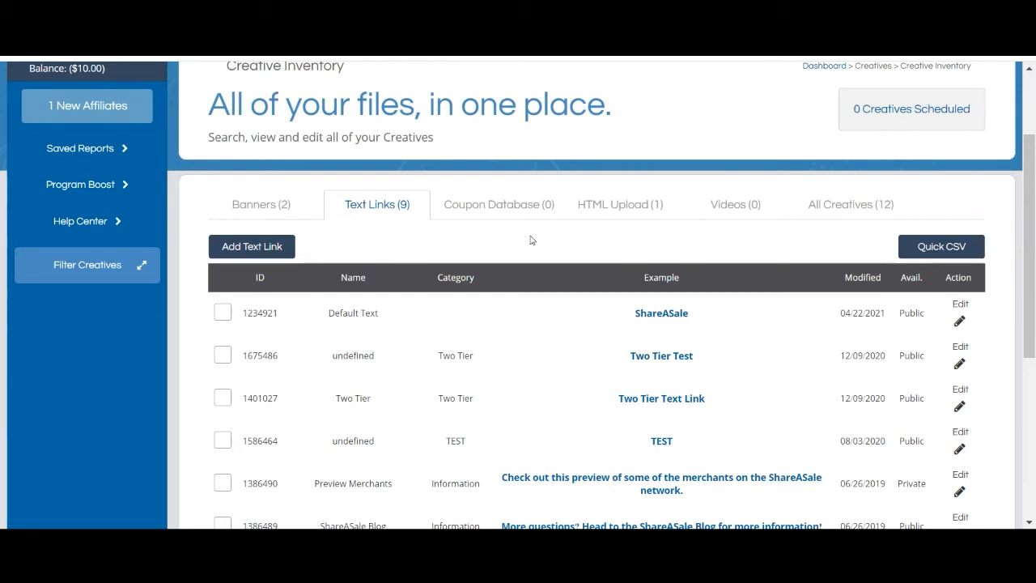
# - Open the Add Text Link form from the text links table
pyautogui.click(252, 246)
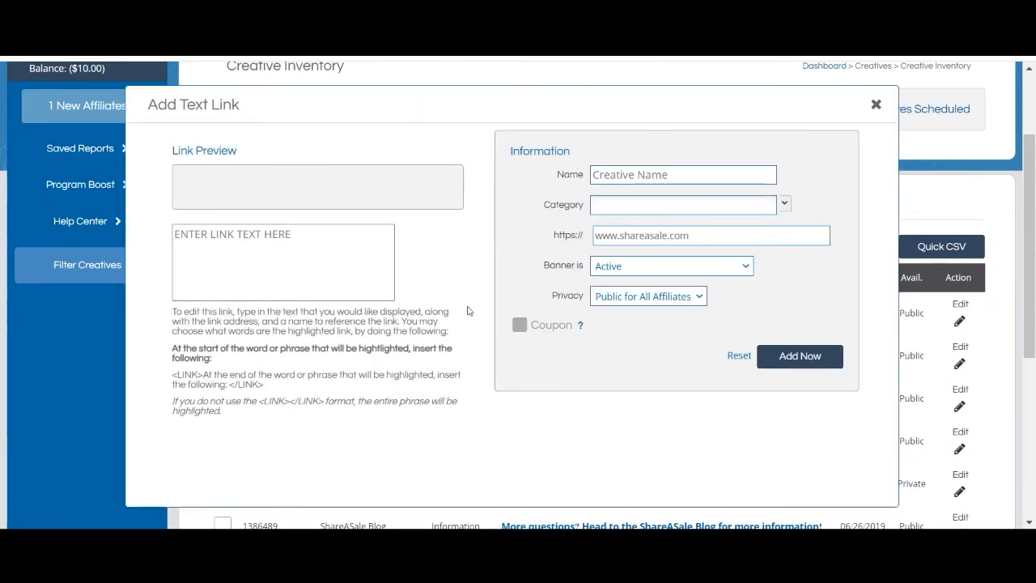
pyautogui.moveTo(568, 312)
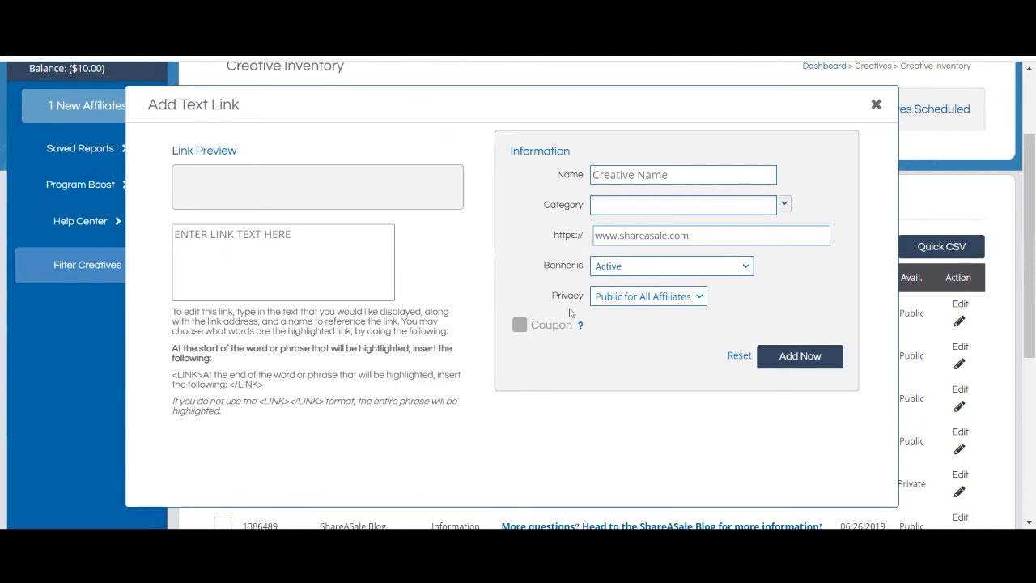
pyautogui.moveTo(492, 196)
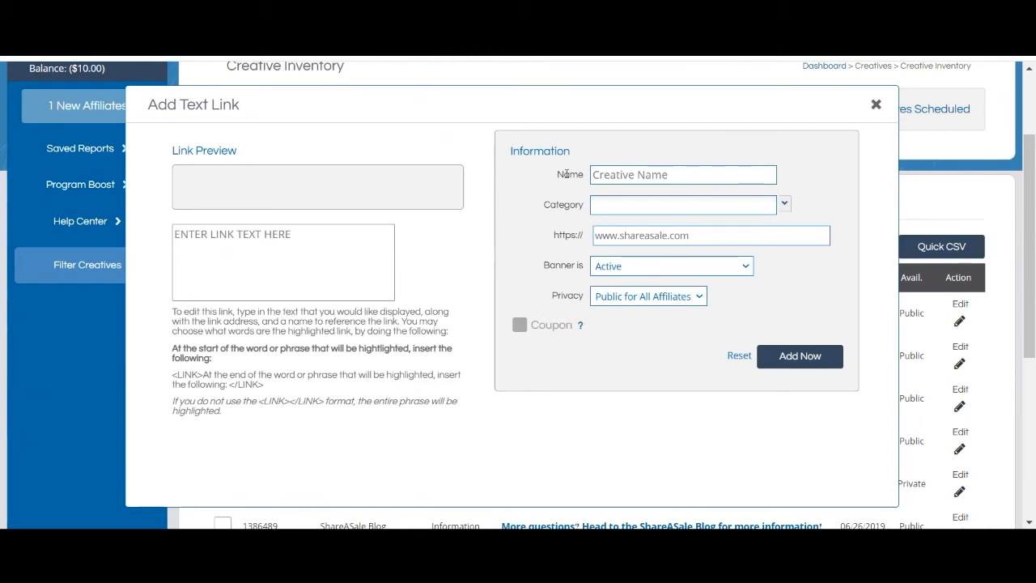
pyautogui.click(875, 105)
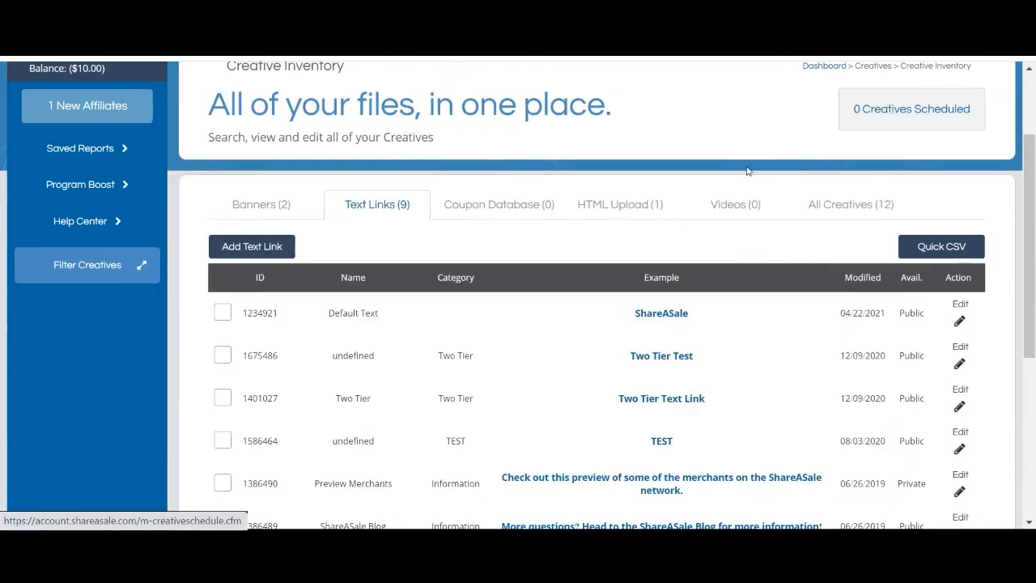
pyautogui.moveTo(510, 209)
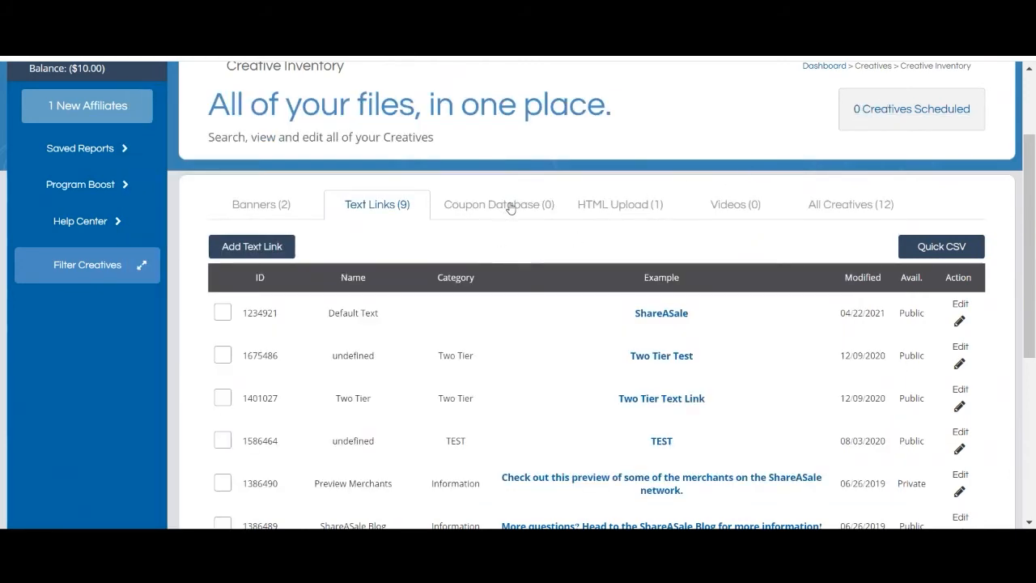
pyautogui.moveTo(509, 209)
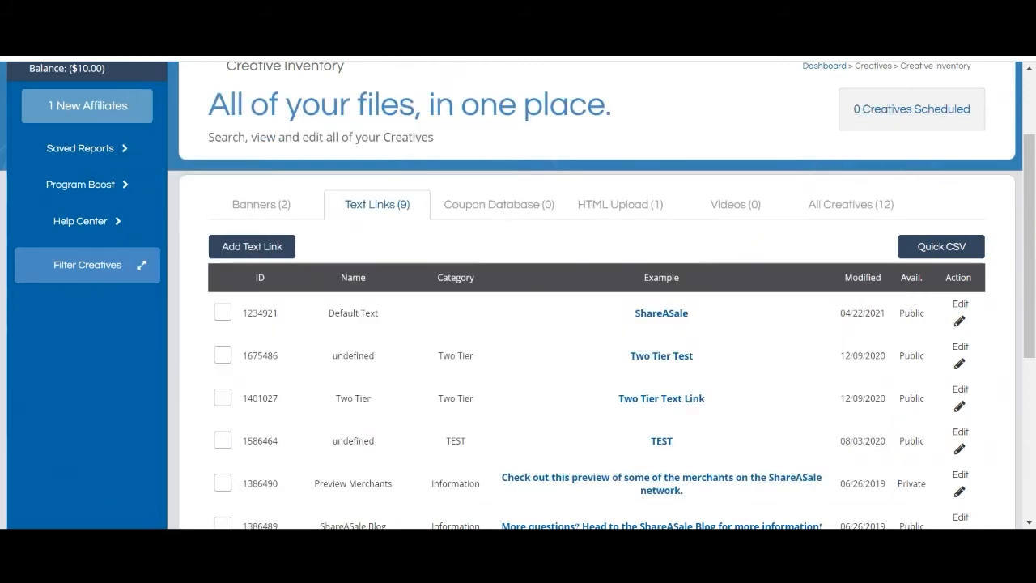
pyautogui.click(497, 204)
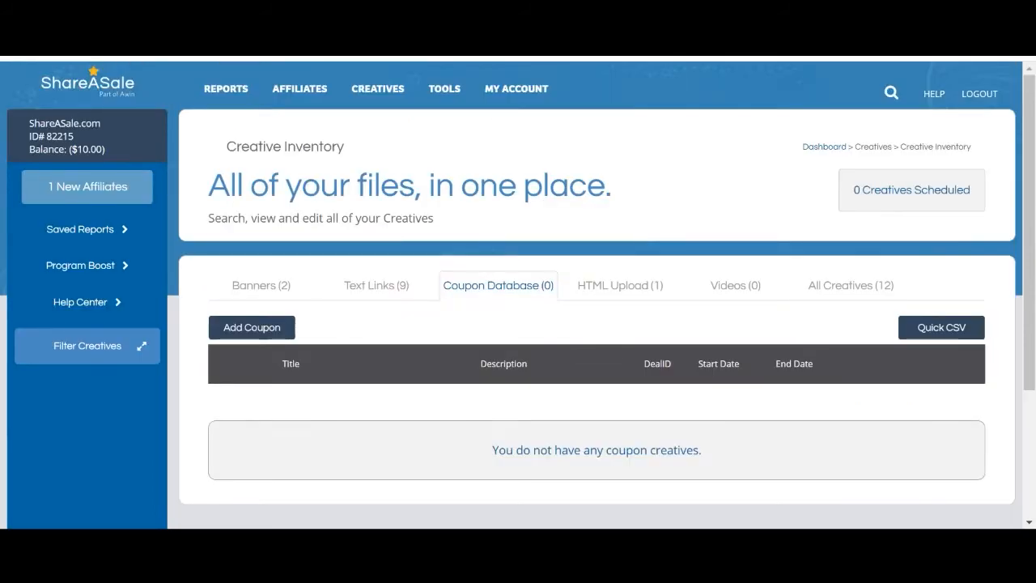
pyautogui.scroll(-3)
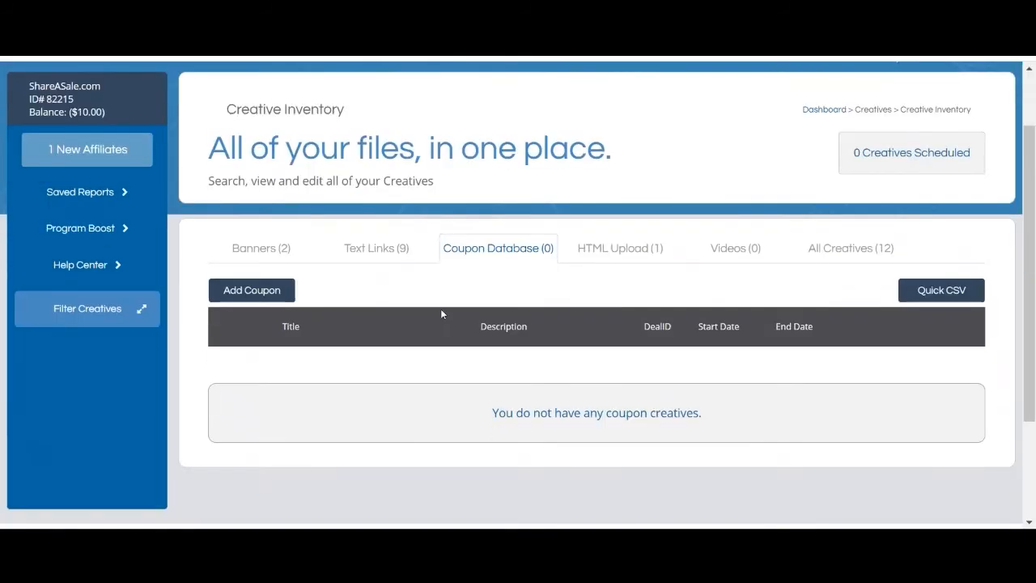
pyautogui.moveTo(443, 300)
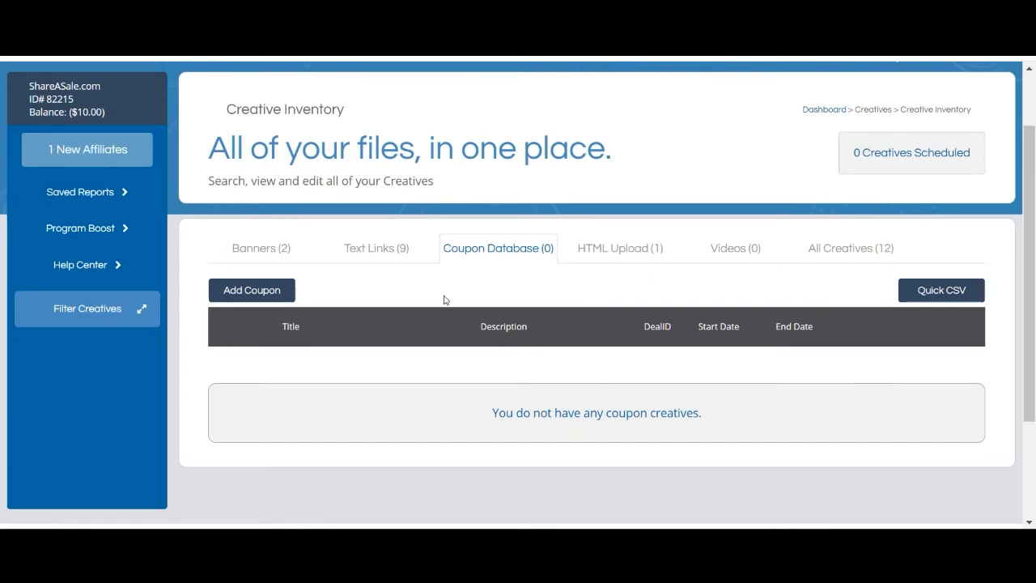
pyautogui.moveTo(252, 289)
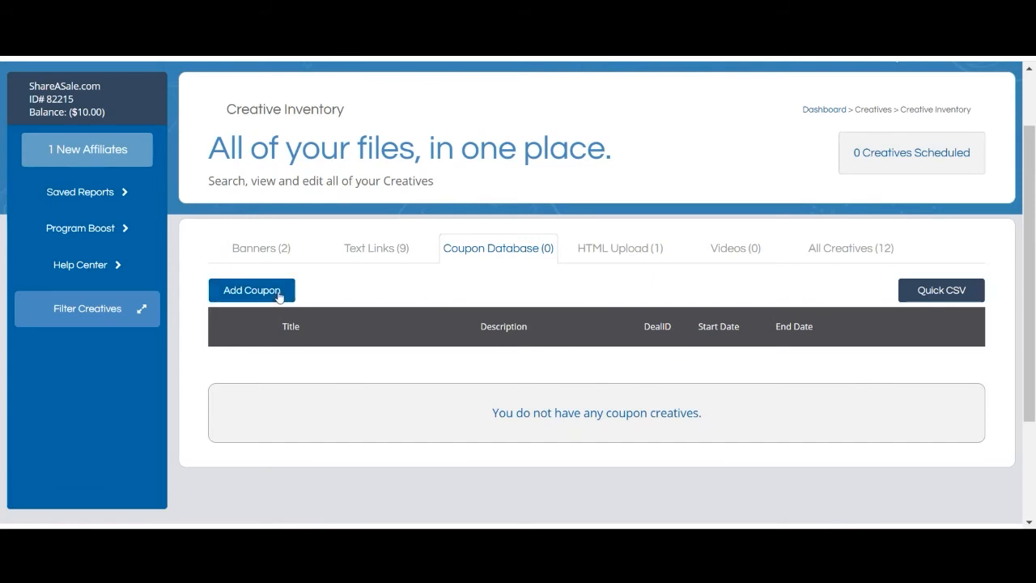
# - Open a blank Coupon/Deal Editor and scroll through its title, code, dates and privacy fields
pyautogui.click(251, 289)
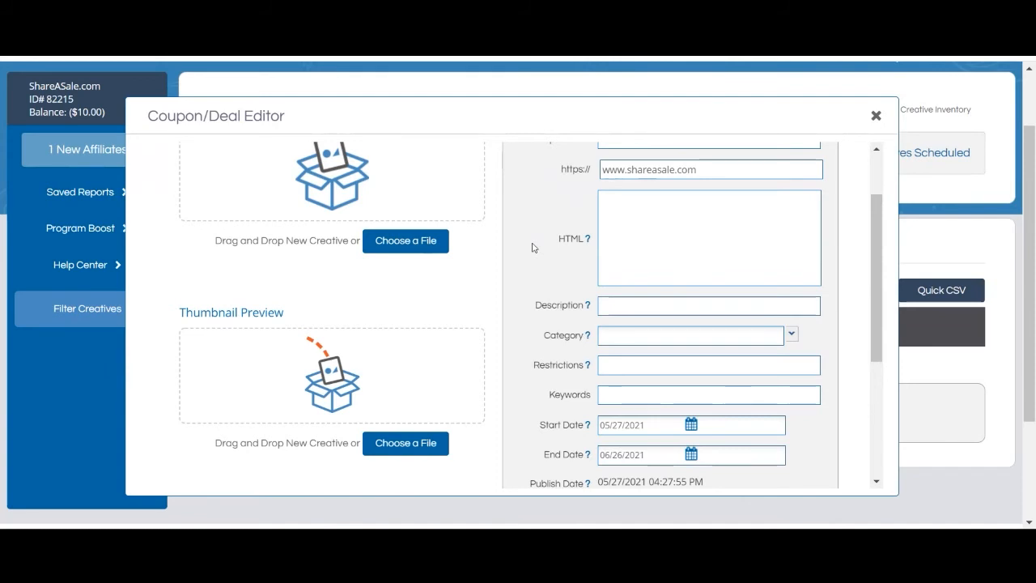
pyautogui.scroll(3)
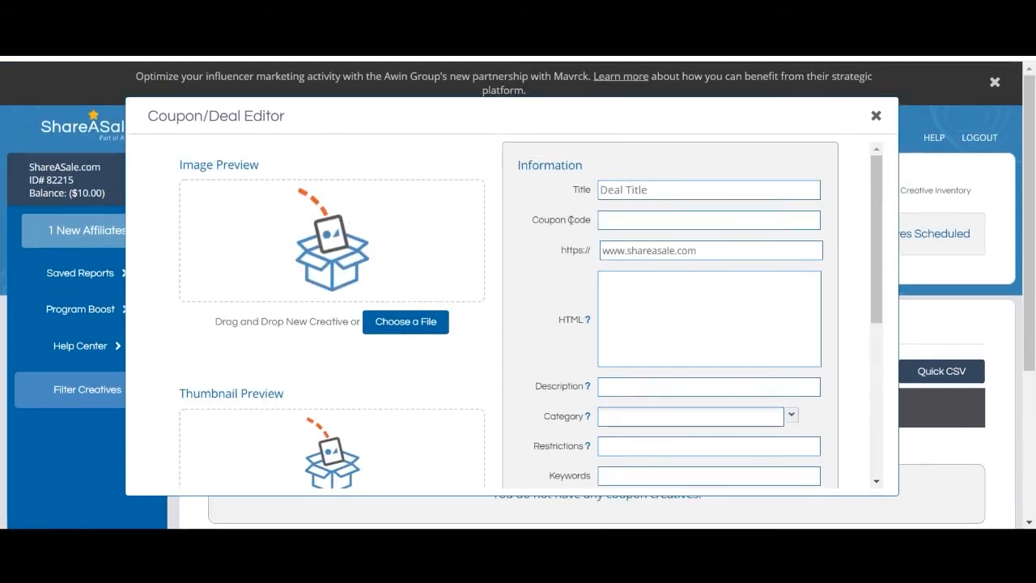
pyautogui.moveTo(575, 263)
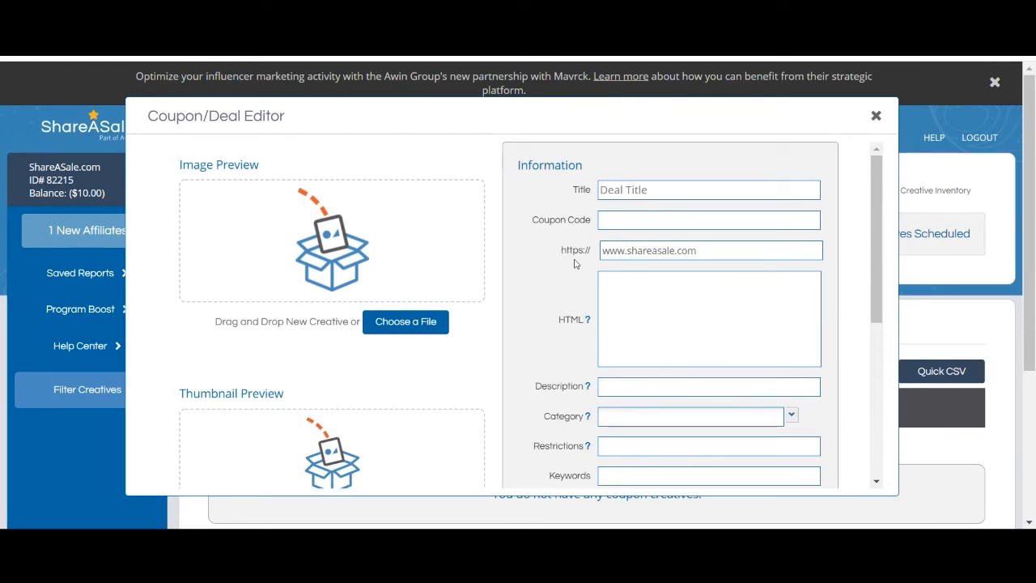
pyautogui.scroll(-3)
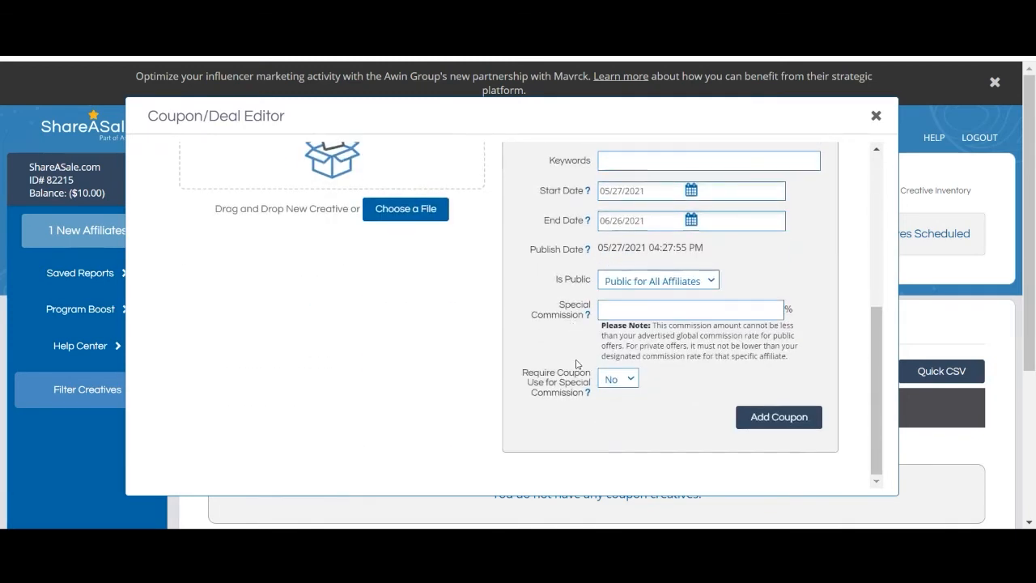
pyautogui.moveTo(587, 301)
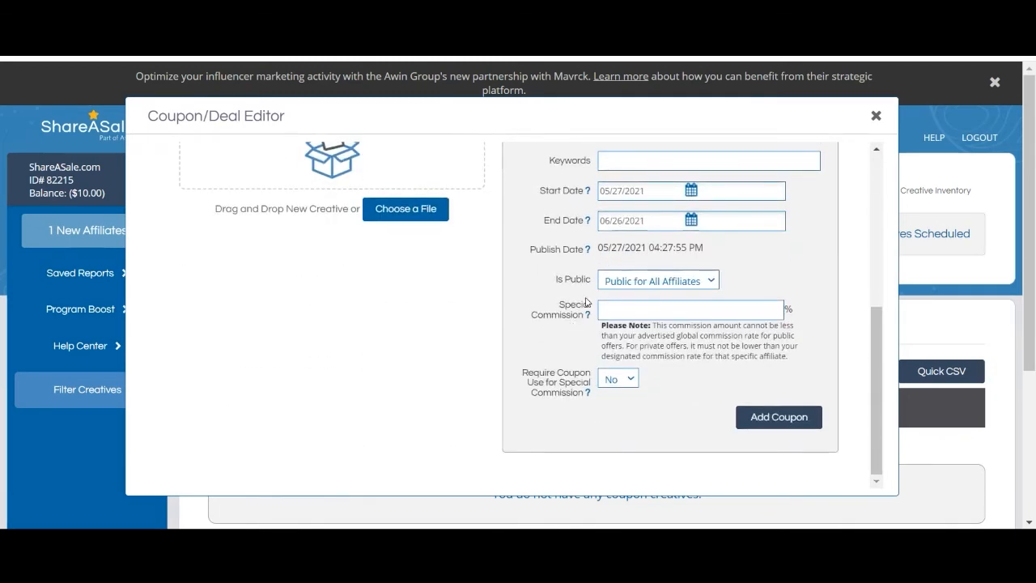
pyautogui.moveTo(556, 275)
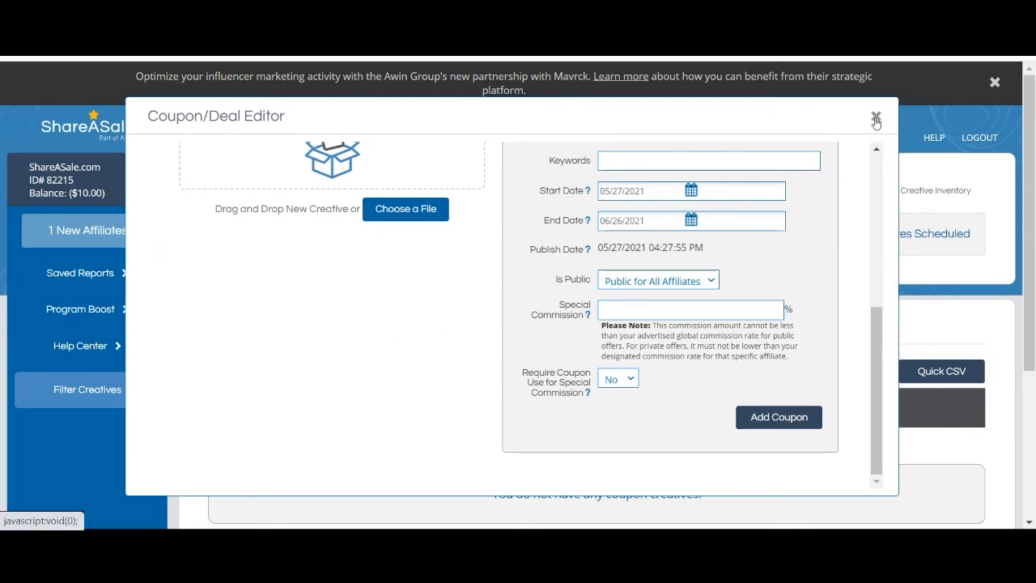
# - Discard the coupon editor and view the 'Test' video creative under HTML Upload
pyautogui.click(875, 119)
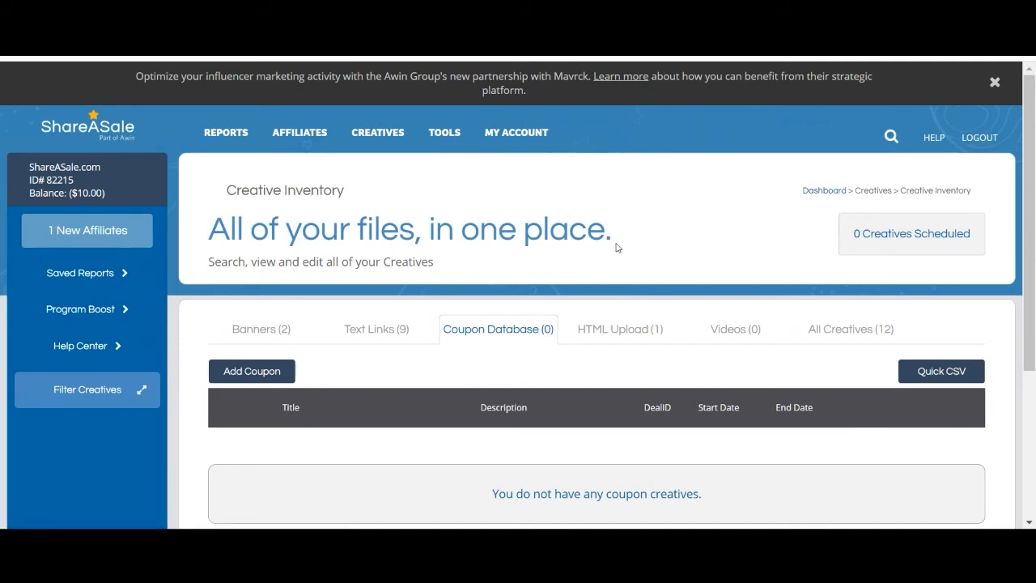
pyautogui.click(618, 329)
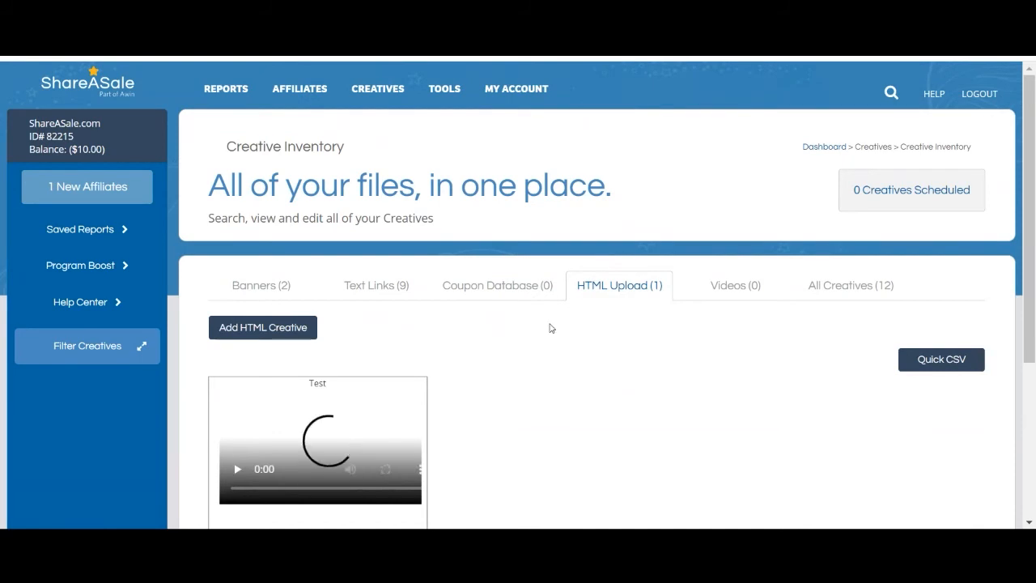
pyautogui.scroll(-3)
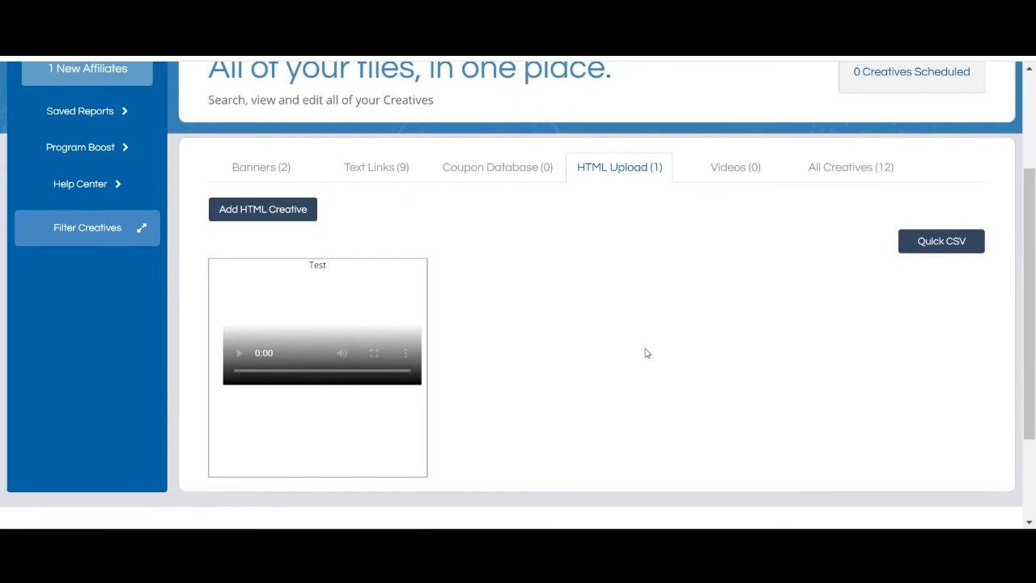
pyautogui.moveTo(255, 167)
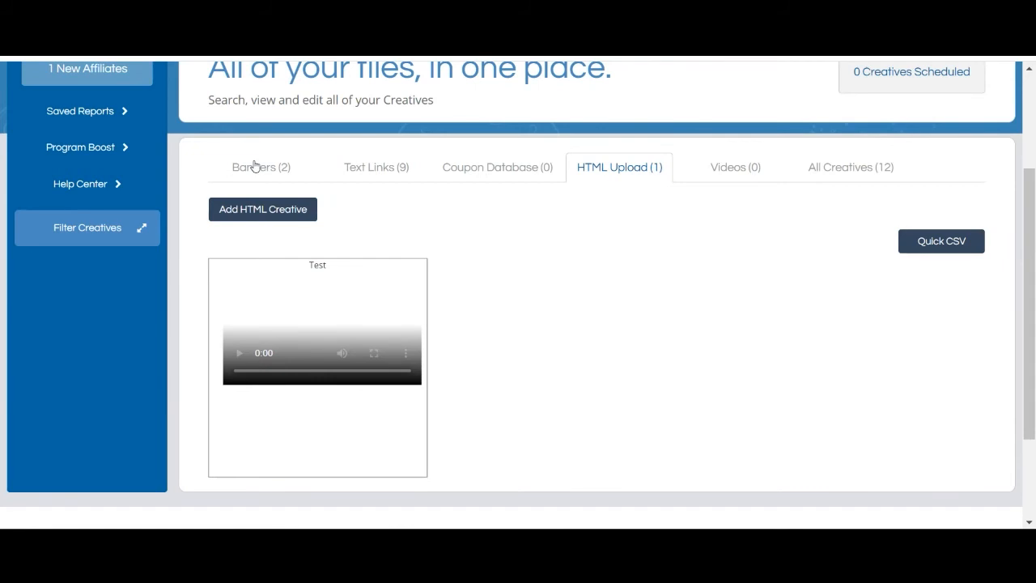
pyautogui.moveTo(735, 175)
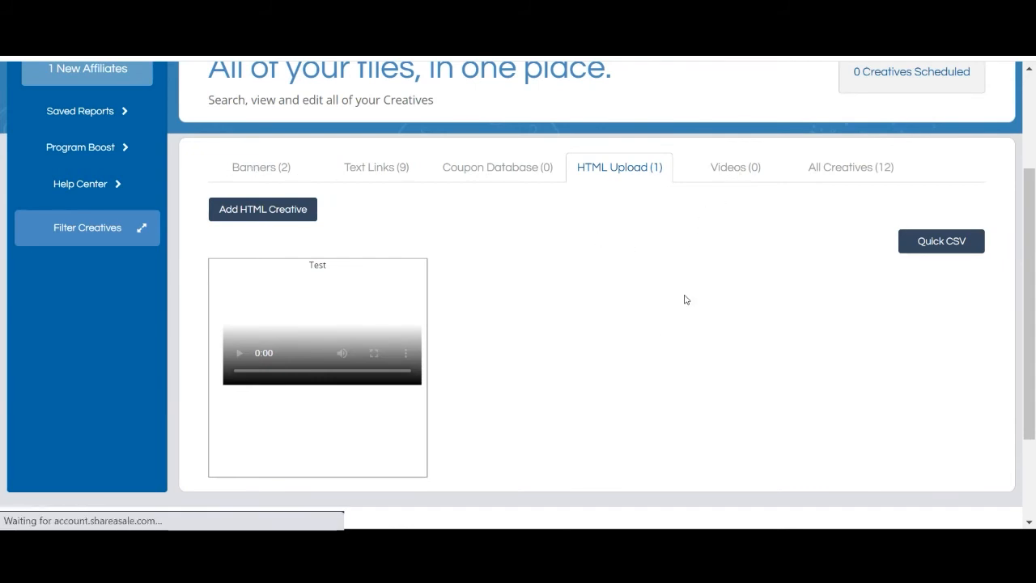
# - Switch to the empty Videos tab and open the Edit Video form
pyautogui.click(733, 167)
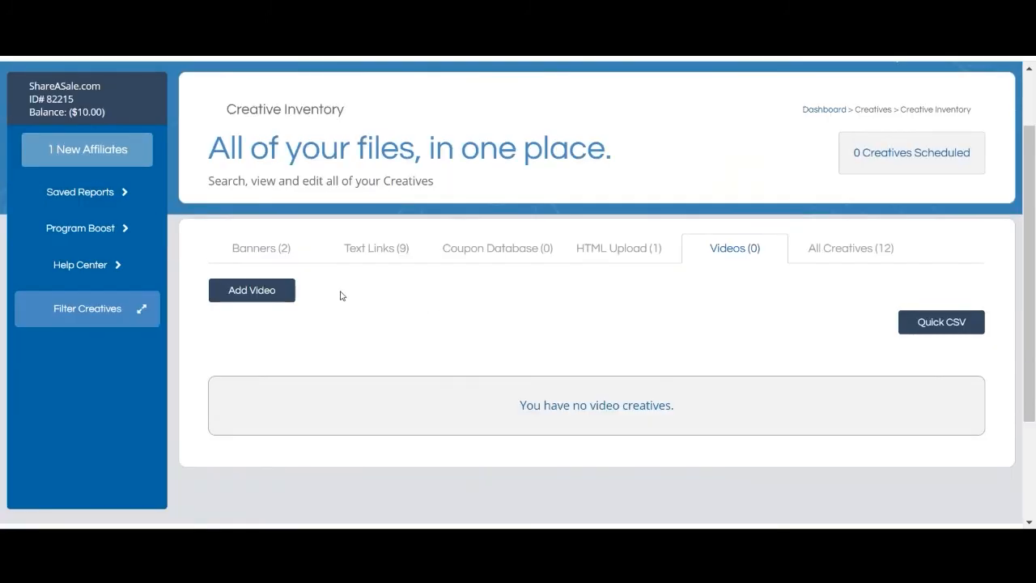
pyautogui.moveTo(251, 290)
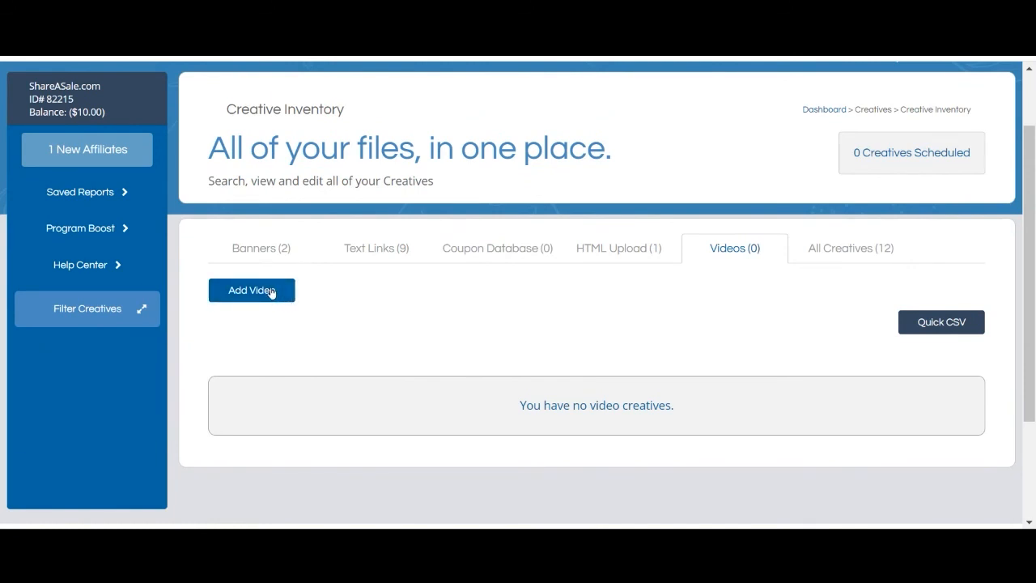
pyautogui.click(250, 290)
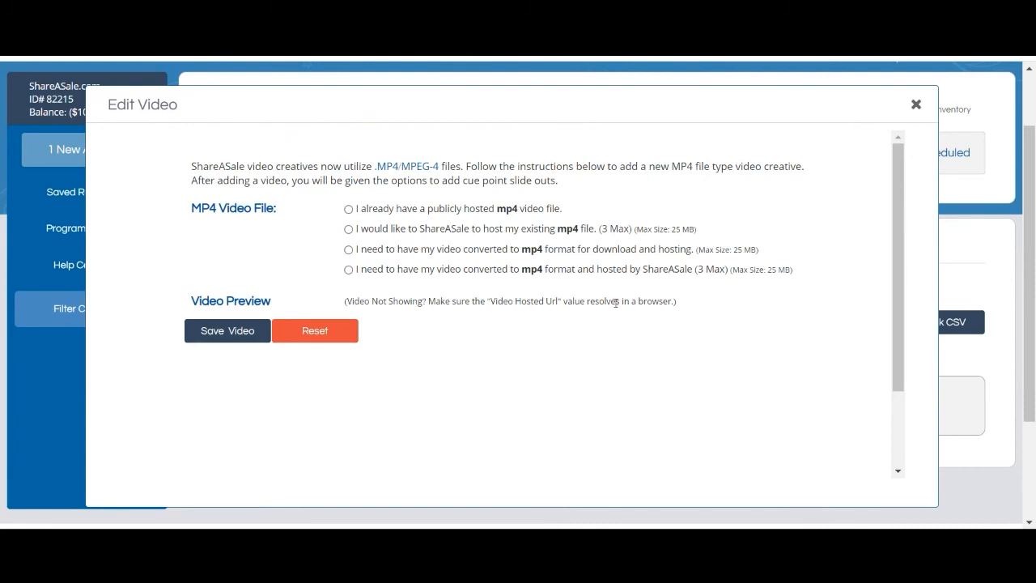
pyautogui.moveTo(571, 389)
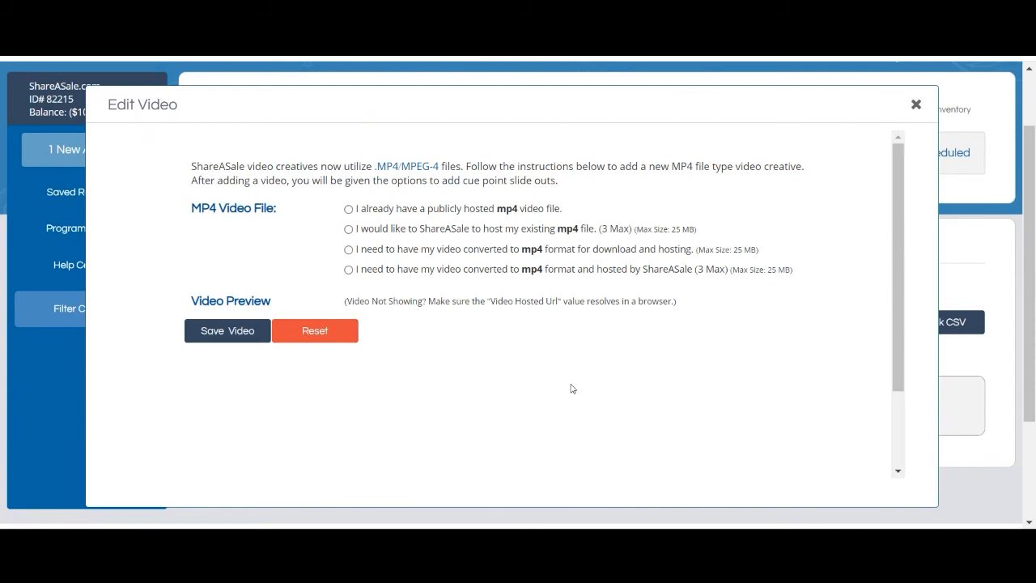
pyautogui.moveTo(910, 142)
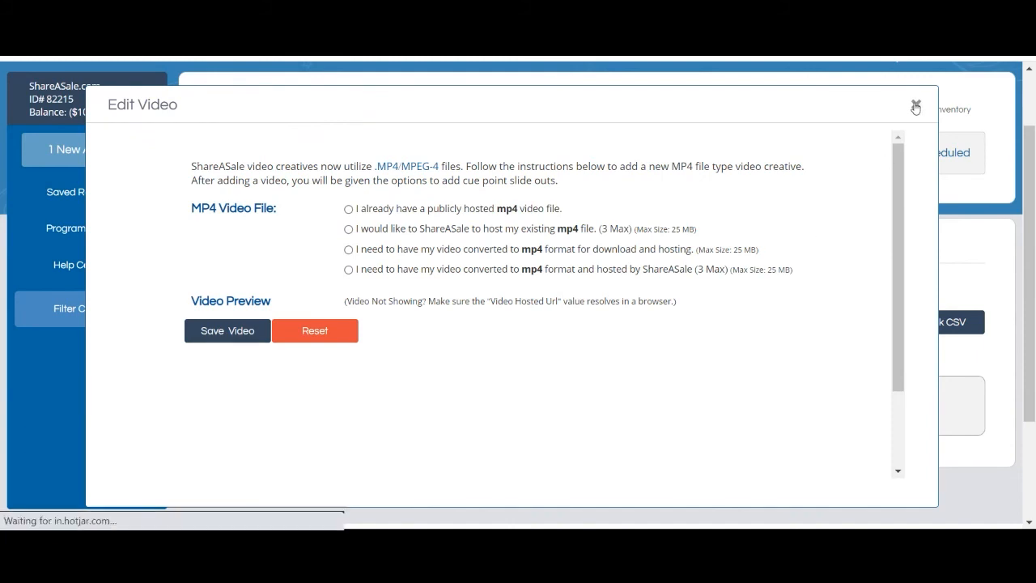
# - Discard Edit Video, scroll the twelve-creative list, then open Help Center's Submit a Ticket page
pyautogui.click(915, 108)
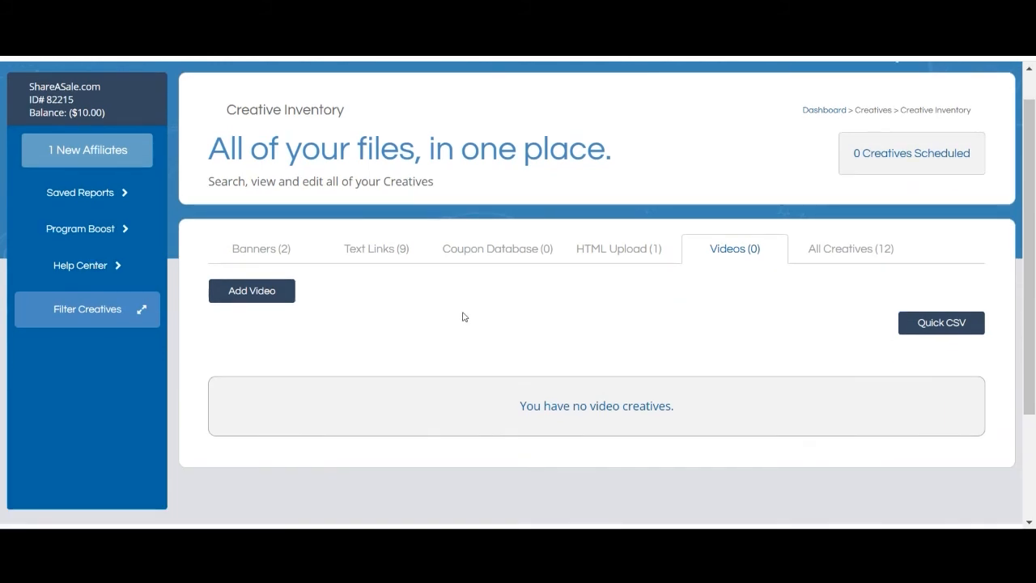
pyautogui.moveTo(524, 340)
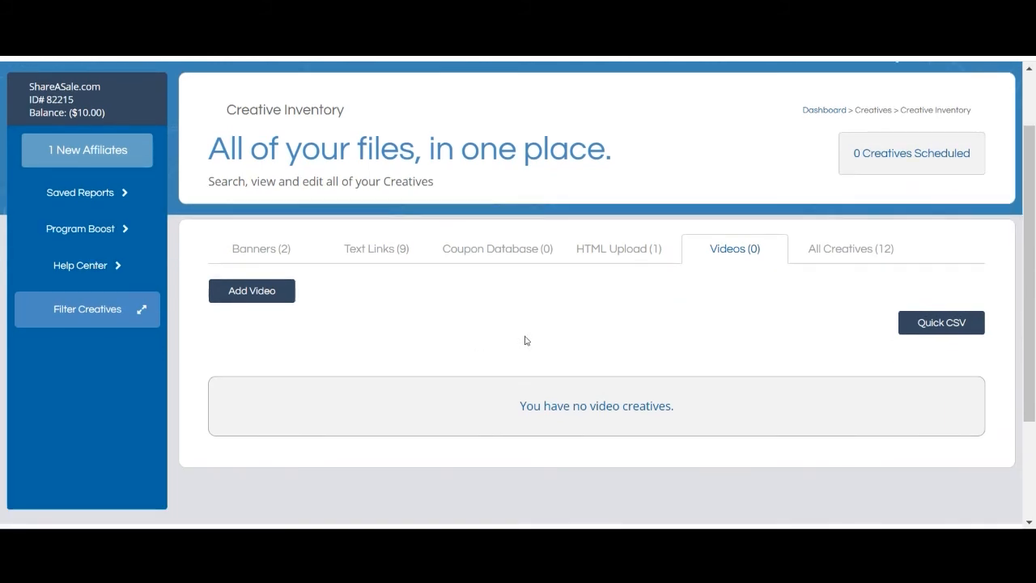
pyautogui.moveTo(463, 266)
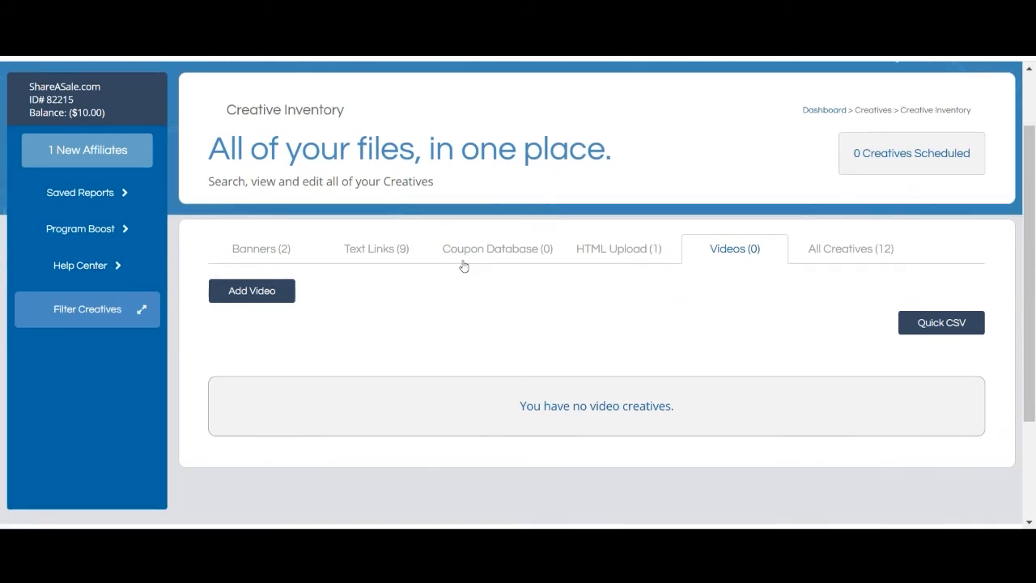
pyautogui.click(849, 249)
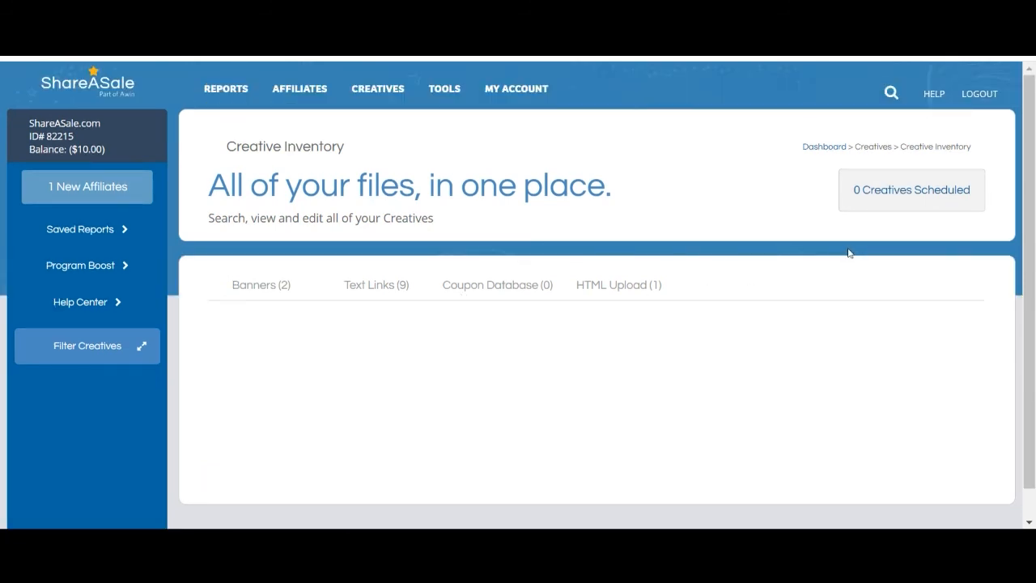
pyautogui.scroll(-3)
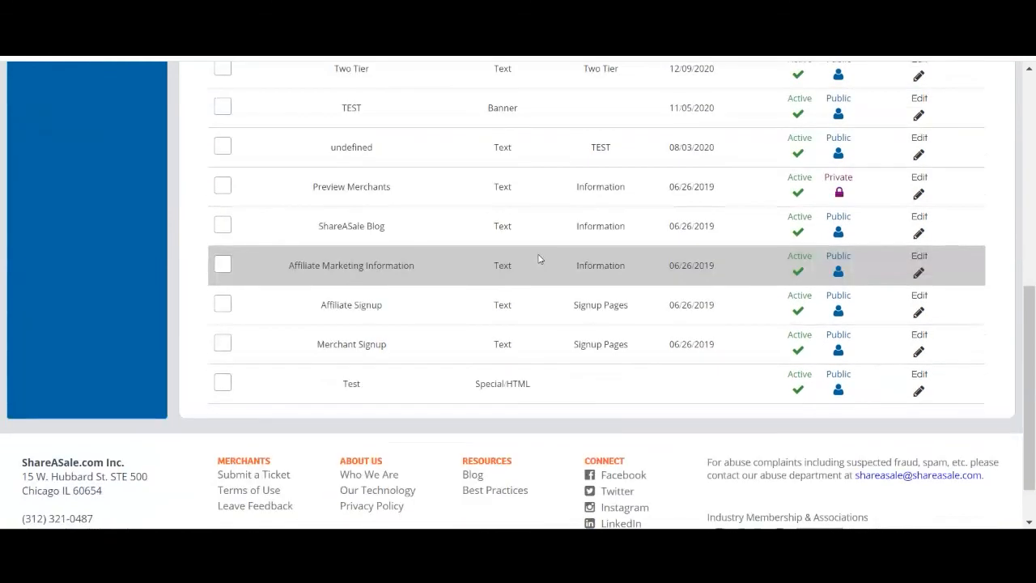
pyautogui.scroll(3)
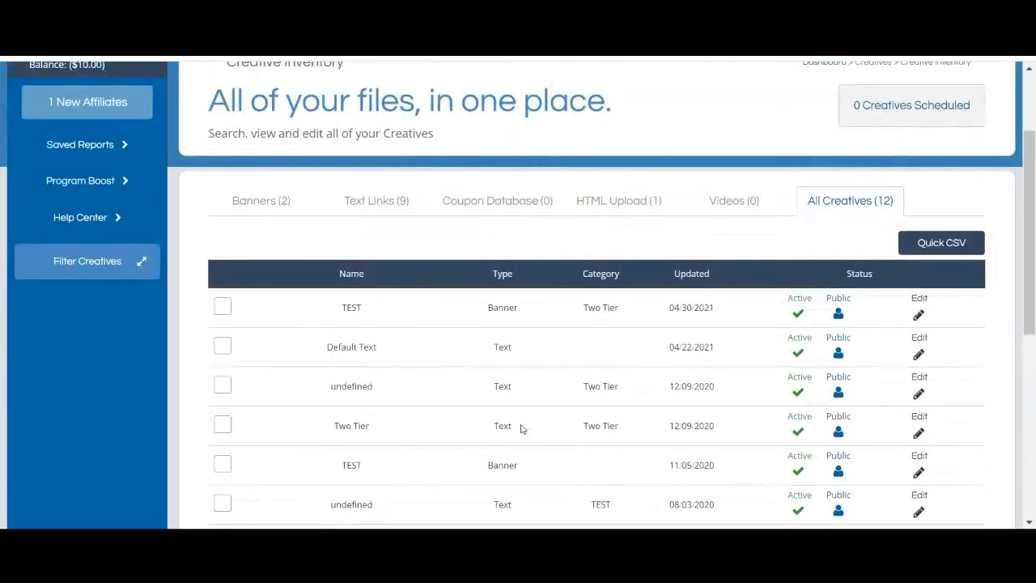
pyautogui.scroll(3)
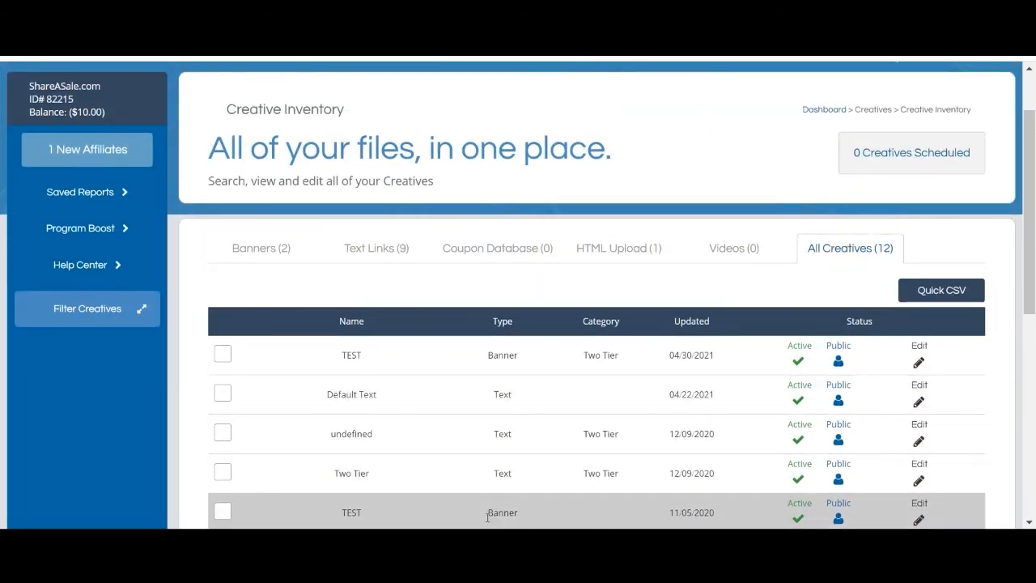
pyautogui.moveTo(481, 352)
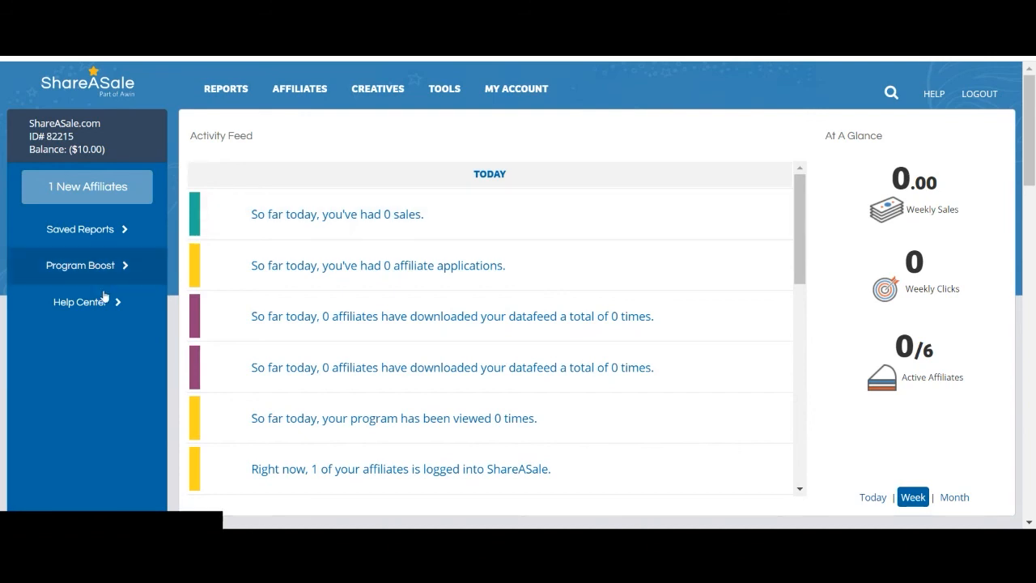
pyautogui.click(79, 301)
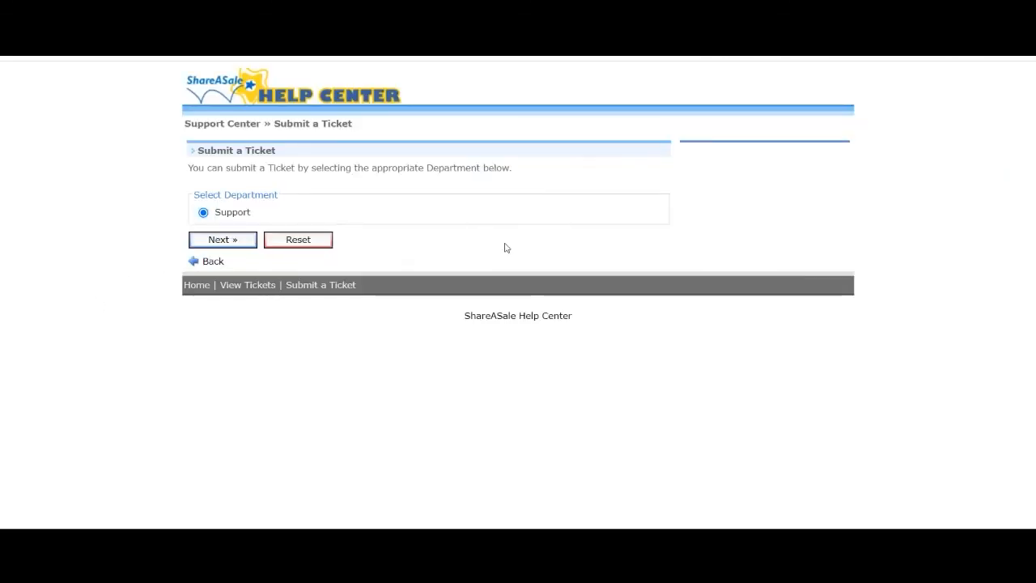